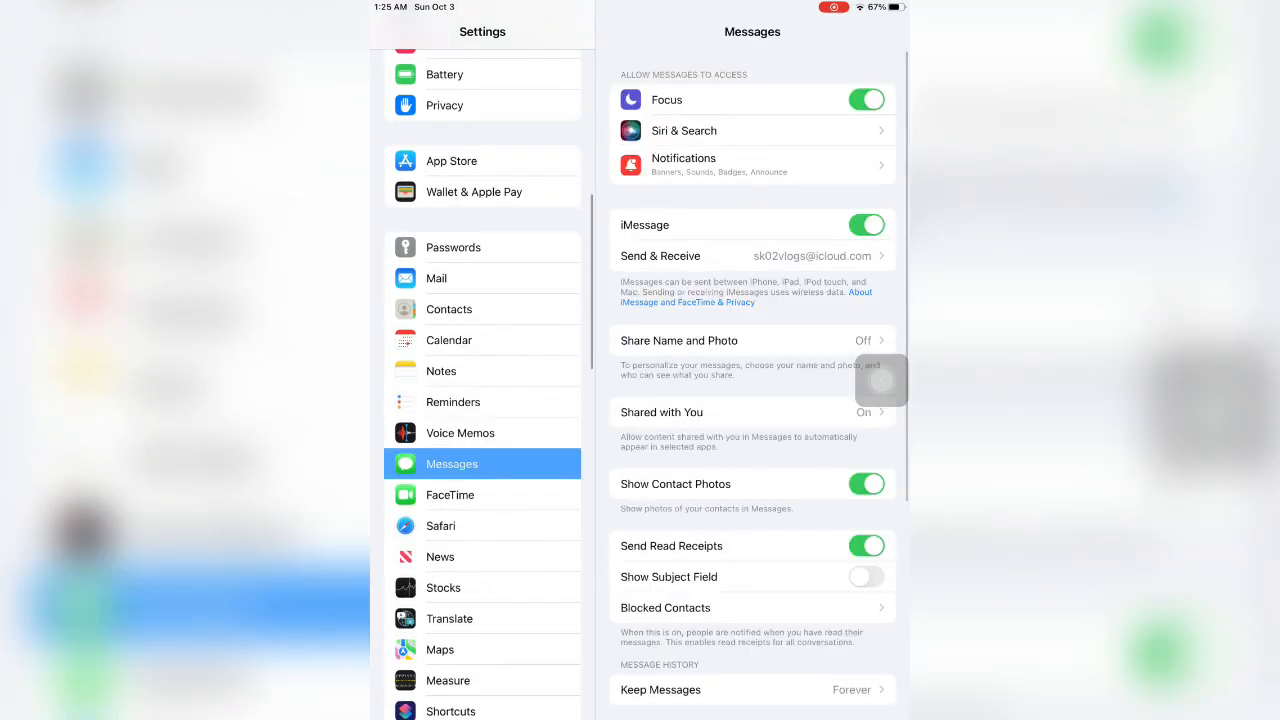
Navigate from the FaceTime settings page into its SharePlay settings.
click(450, 494)
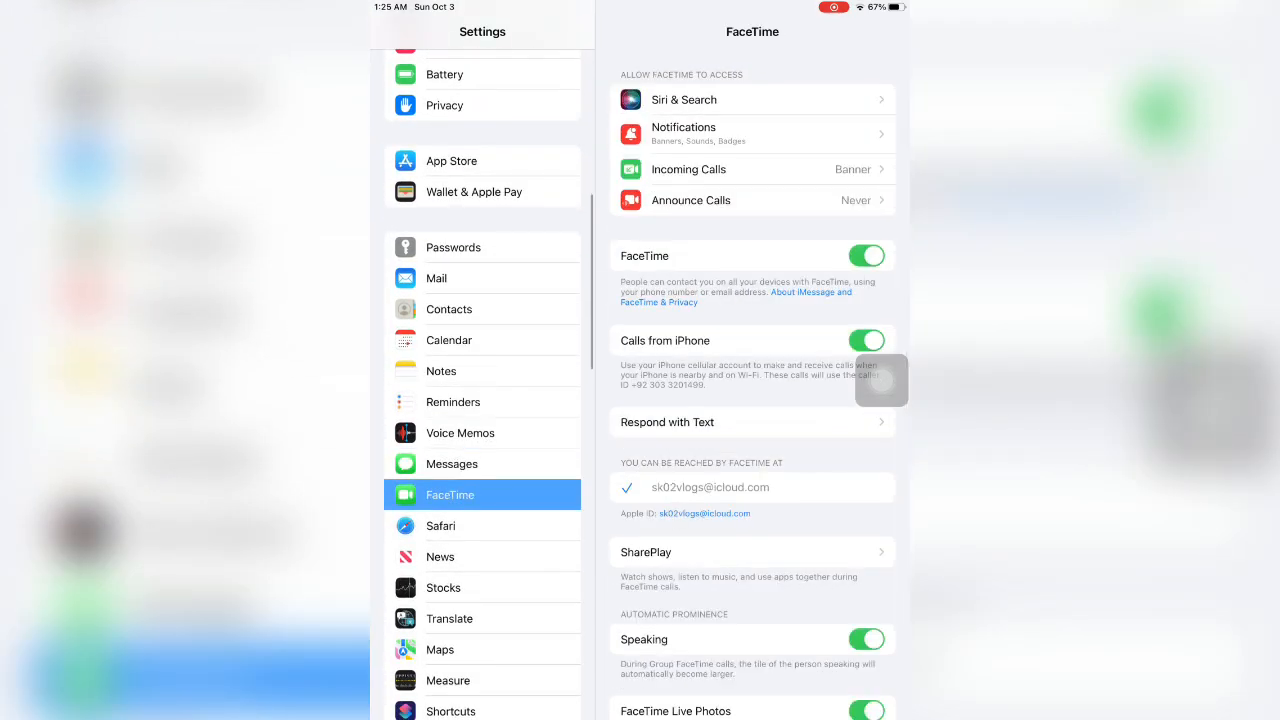
scroll(down, 3)
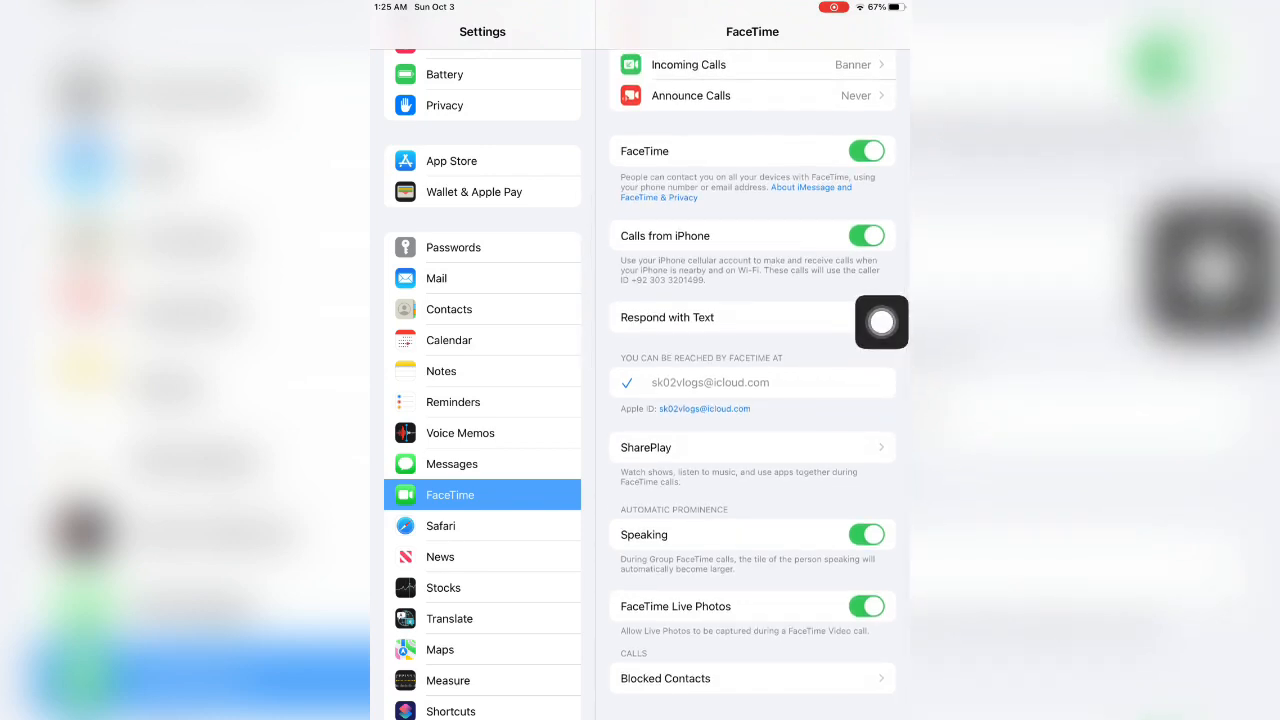
click(752, 448)
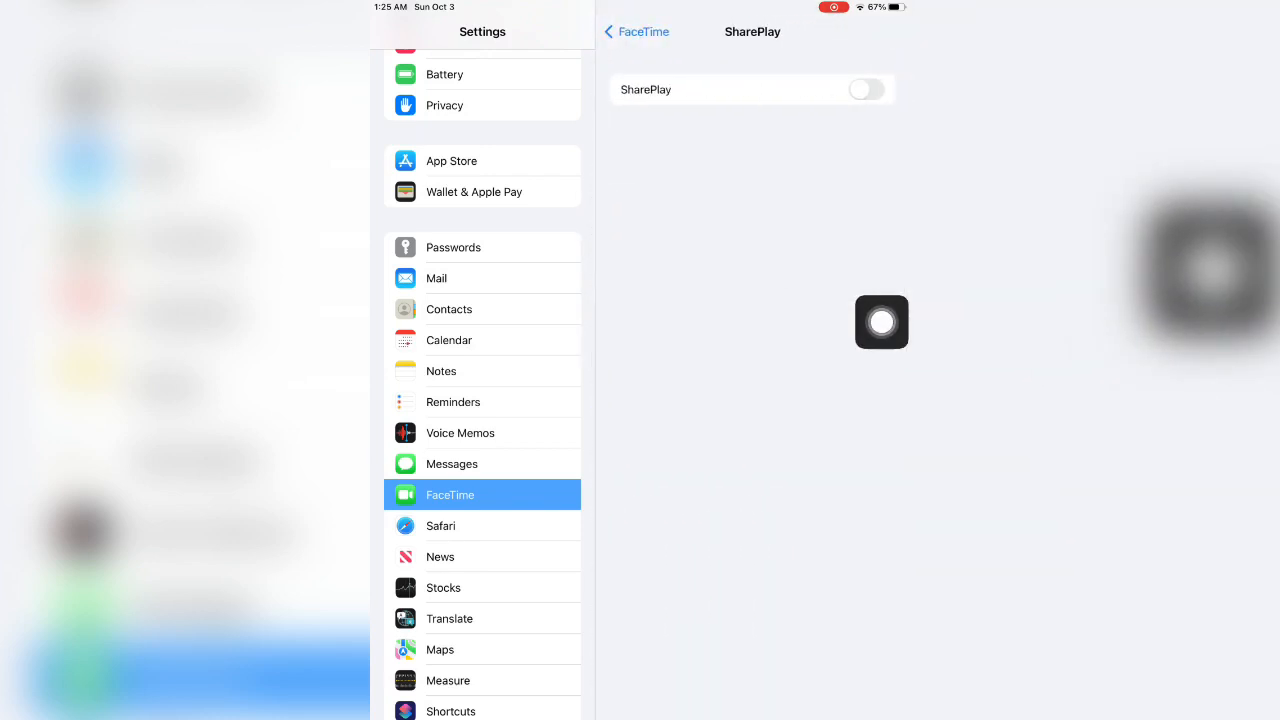
Switch the SharePlay toggle on, revisiting the page from FaceTime to toggle it on again.
click(866, 88)
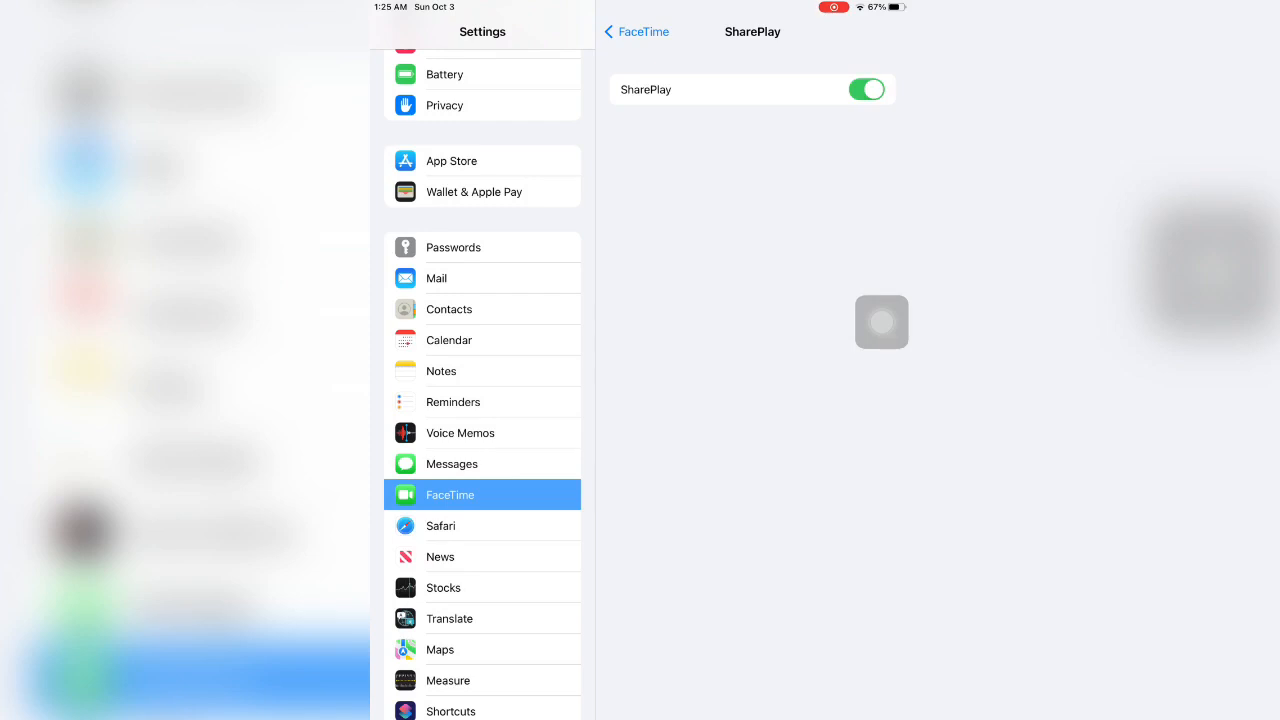
click(636, 32)
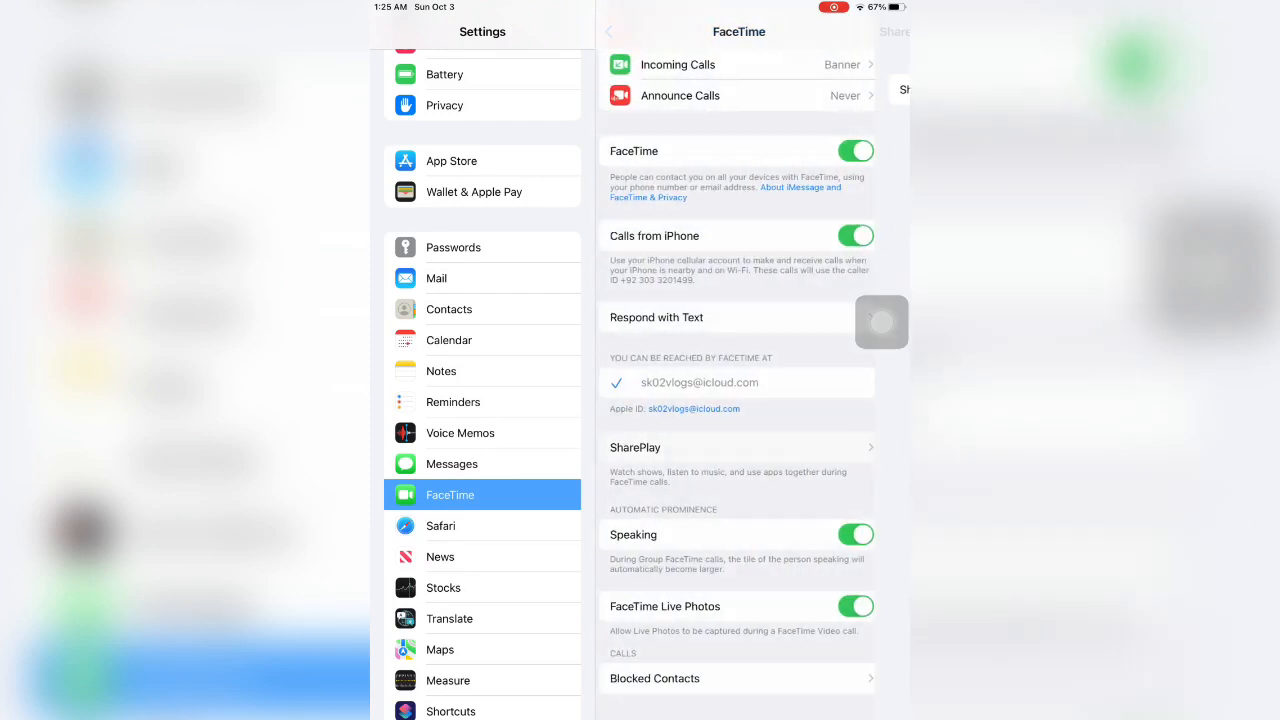
click(736, 448)
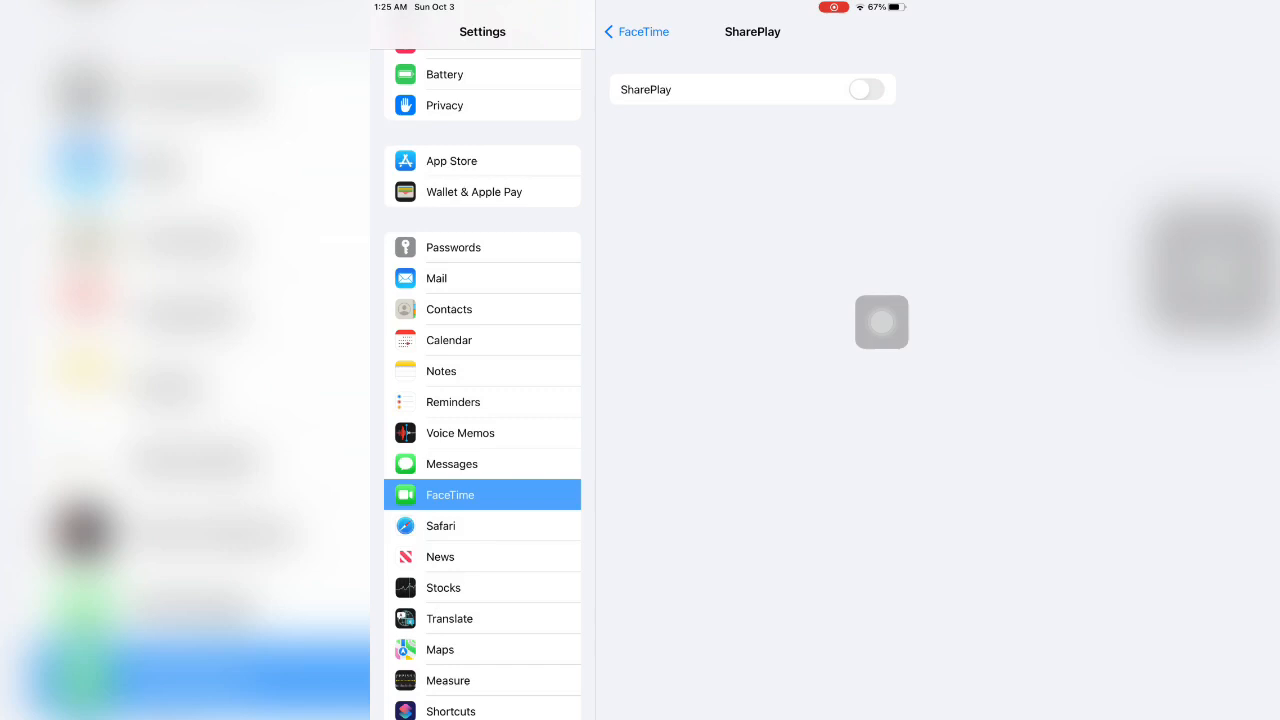
click(866, 88)
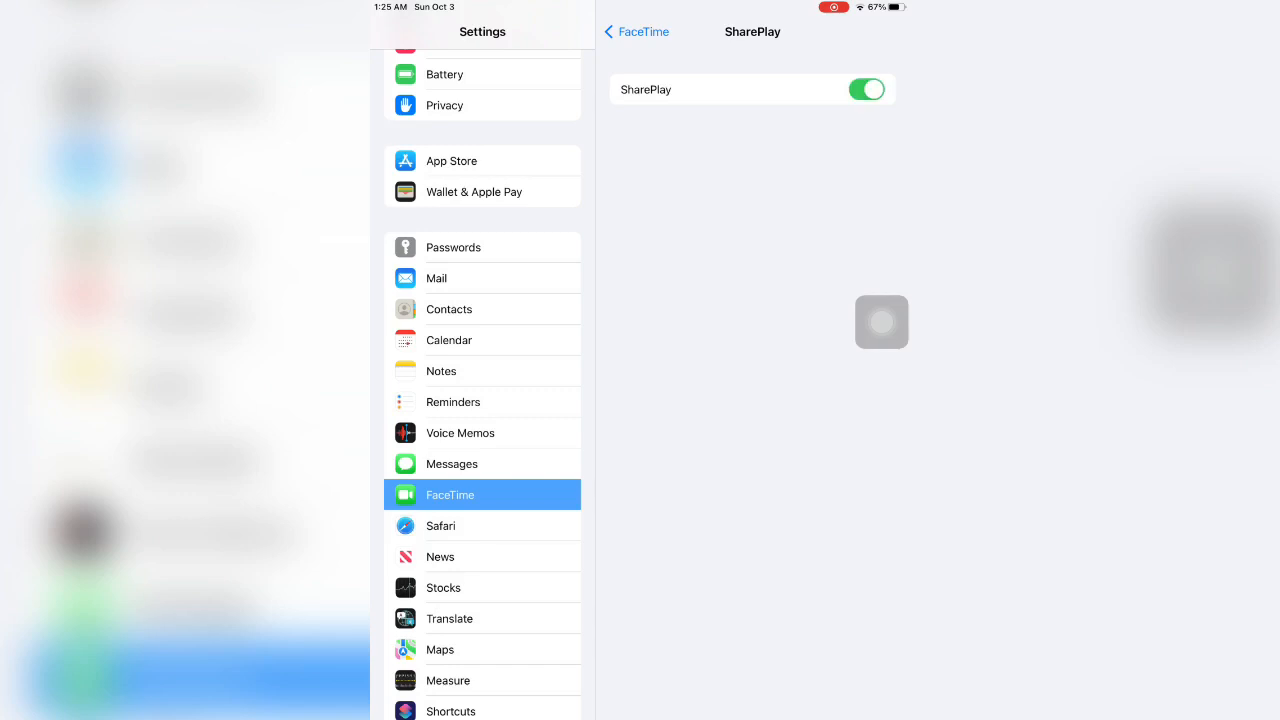